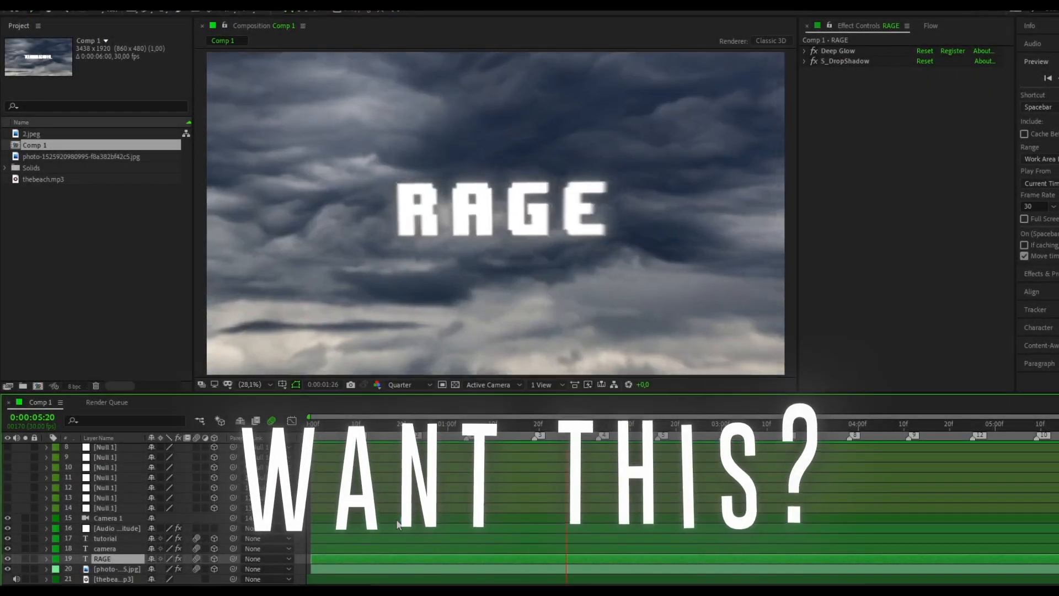
Step: Set the composition shutter angle to 301° and return the playhead to the start
{"action": "left_click", "coordinate": [835, 424]}
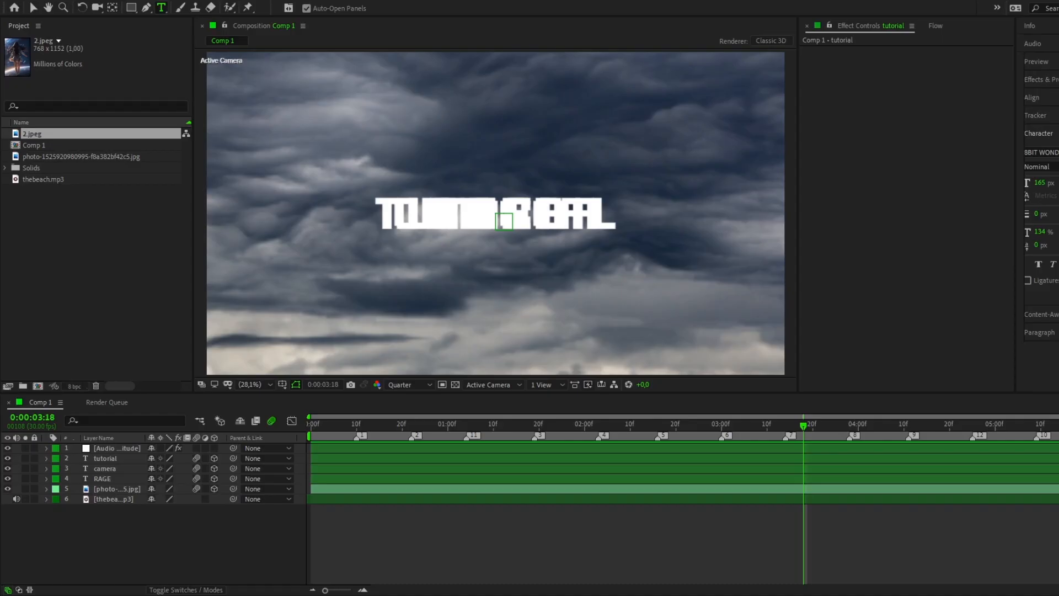
{"action": "key", "text": "Home"}
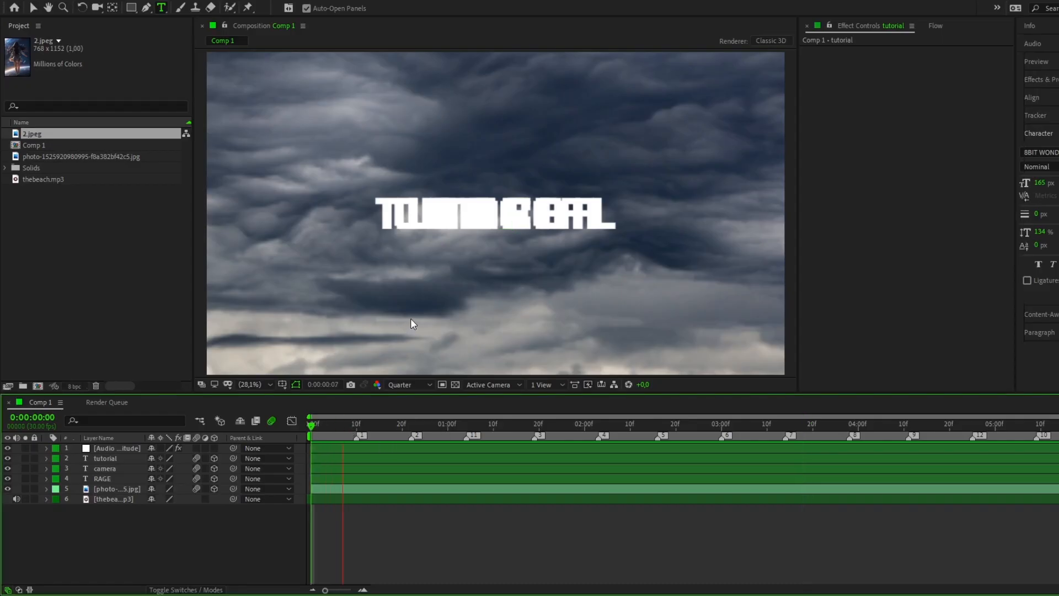
{"action": "left_click", "coordinate": [471, 423]}
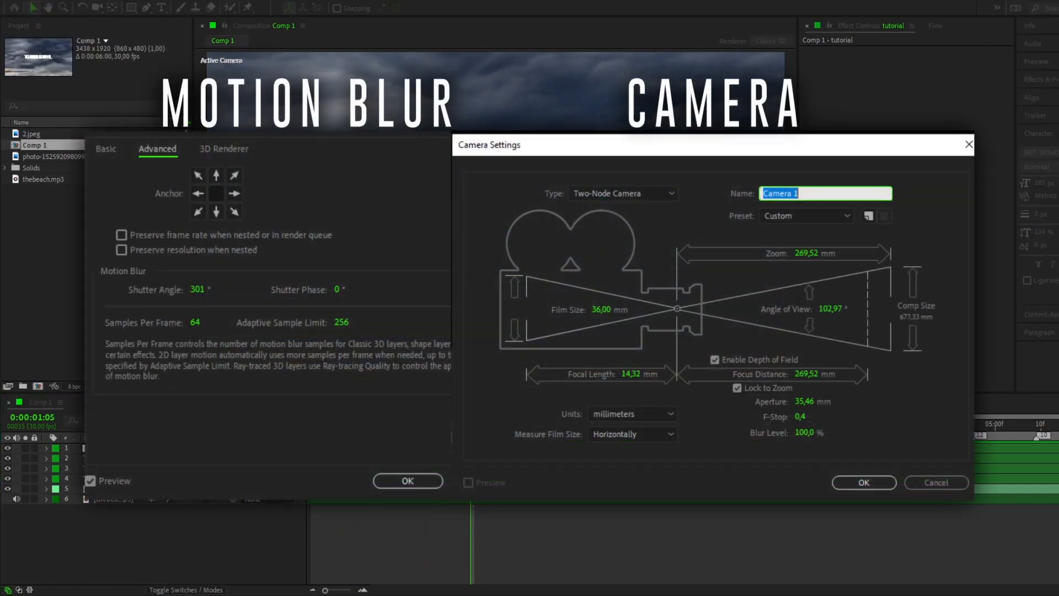
Step: Confirm the new camera and parent it to Null 9 at the end of the null chain
{"action": "left_click", "coordinate": [863, 482]}
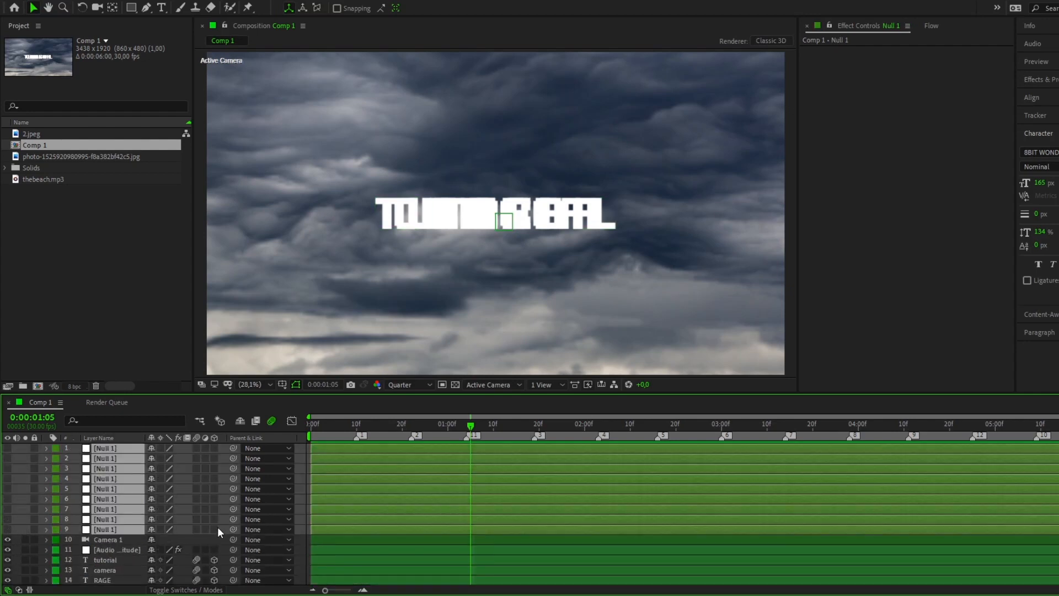
{"action": "left_click", "coordinate": [108, 540]}
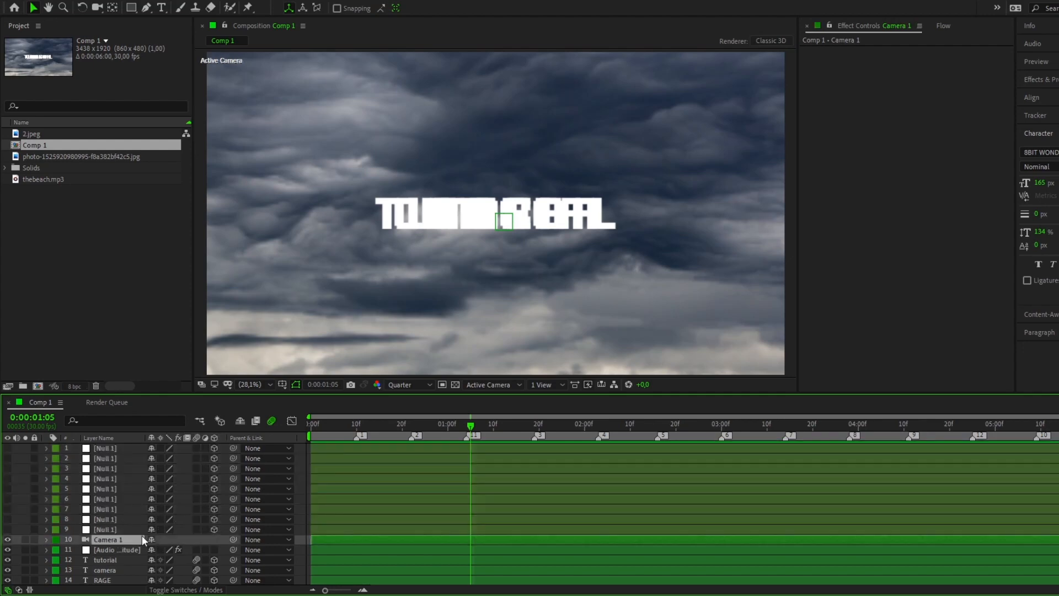
{"action": "left_click", "coordinate": [185, 589]}
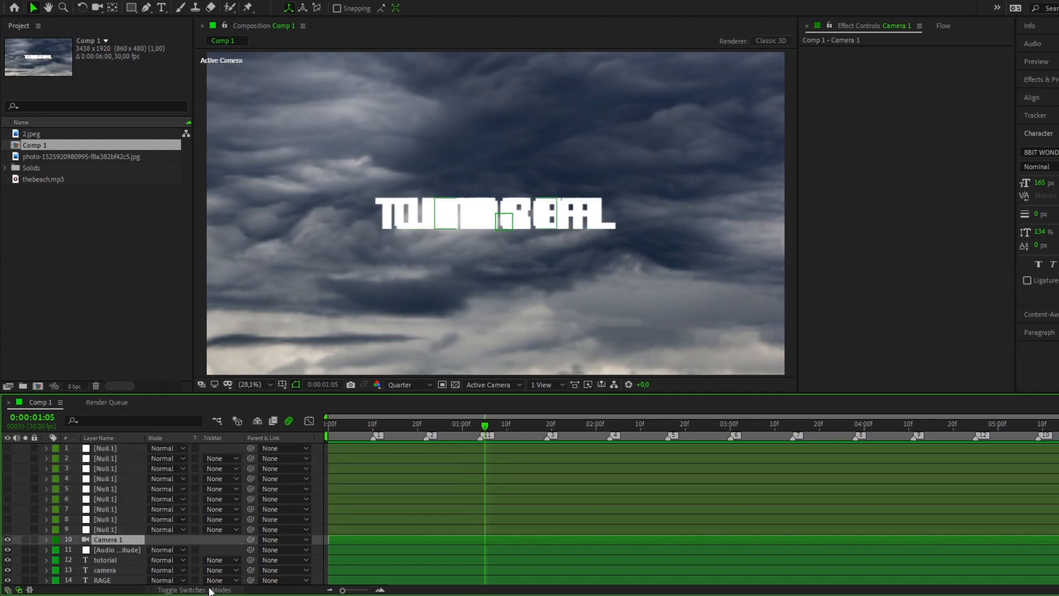
{"action": "left_click", "coordinate": [182, 590]}
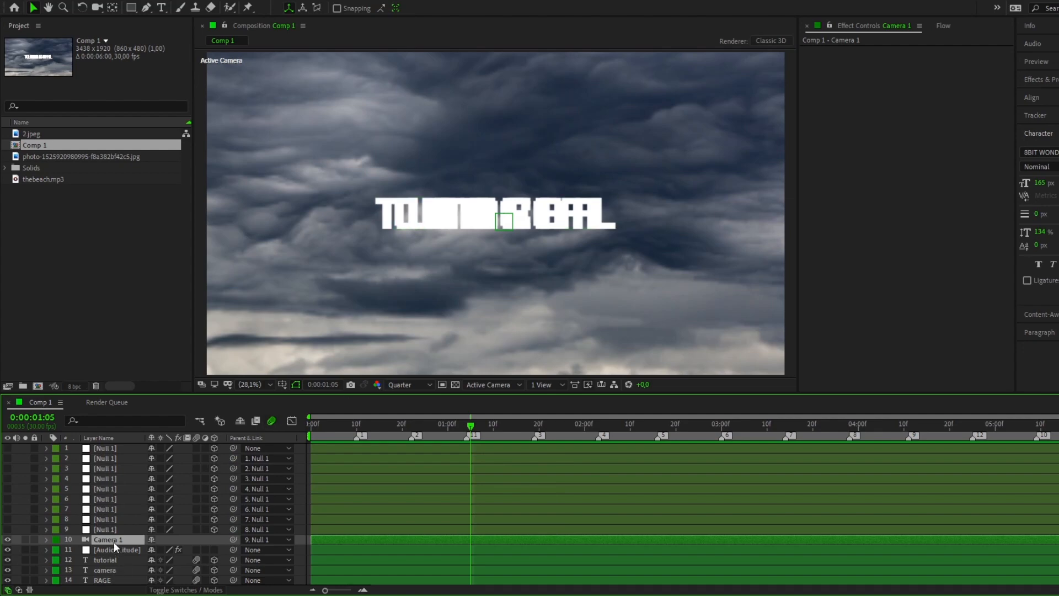
Step: Drive the camera's Orientation with a wiggle(1,3) expression
{"action": "left_click", "coordinate": [46, 540]}
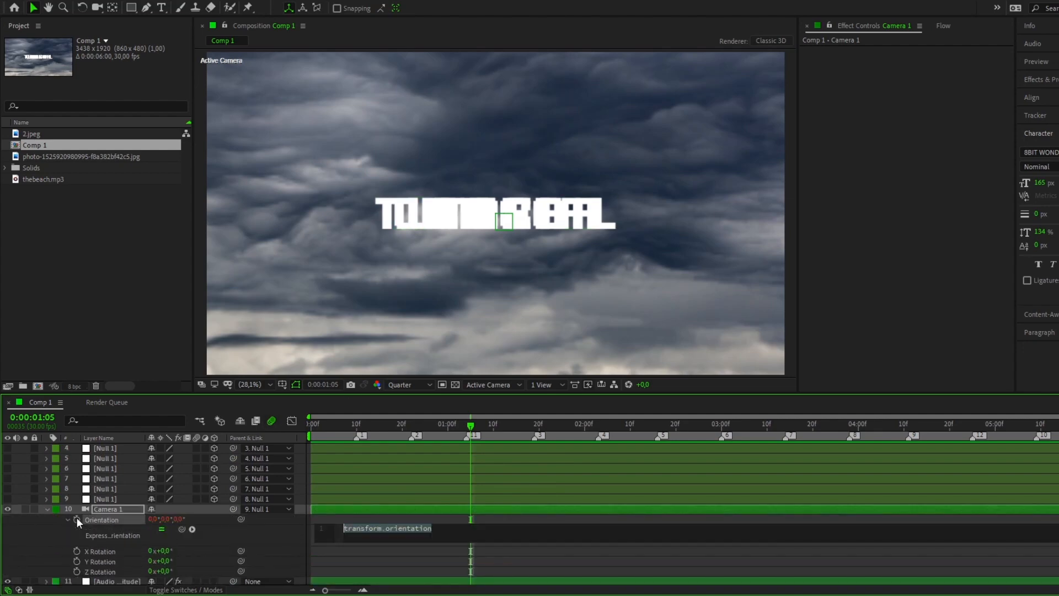
{"action": "type", "text": "wi"}
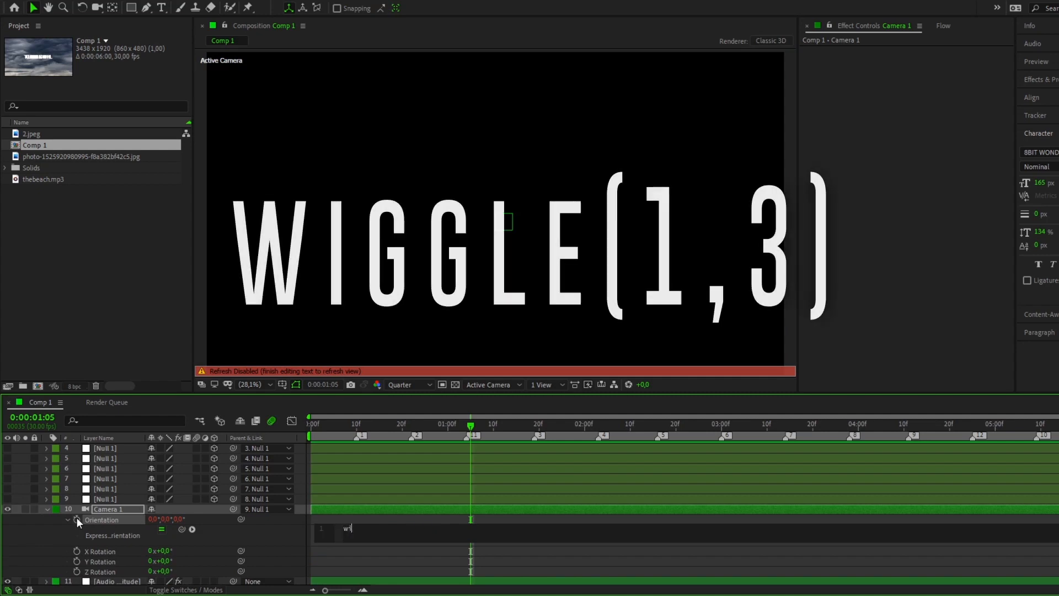
{"action": "type", "text": "wiggle(1,3)"}
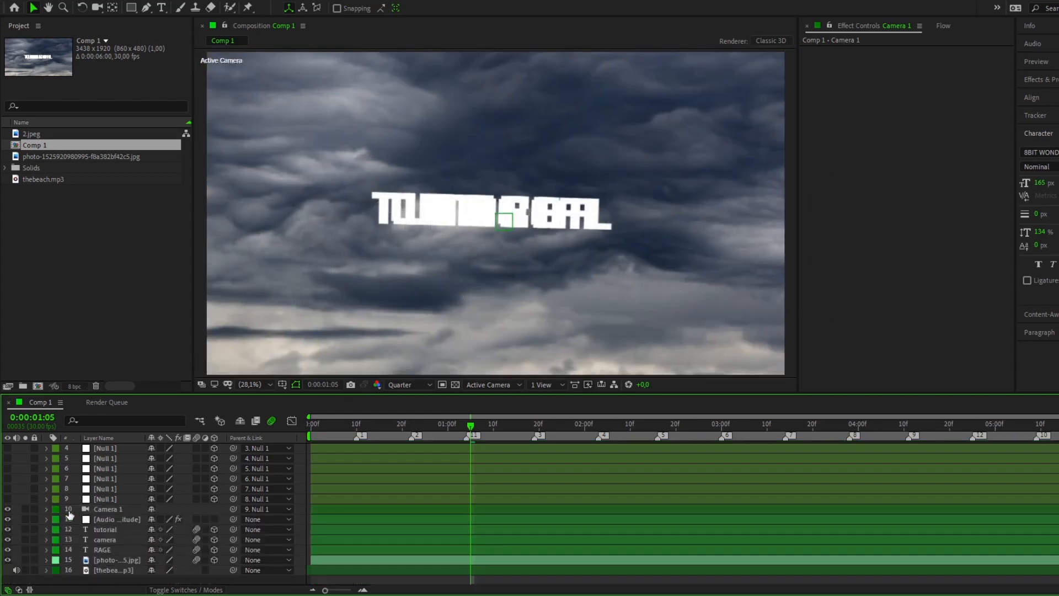
Step: Make the RAGE text and cloud photo layers 3D and enlarge the clouds to about 607%
{"action": "left_click", "coordinate": [115, 569]}
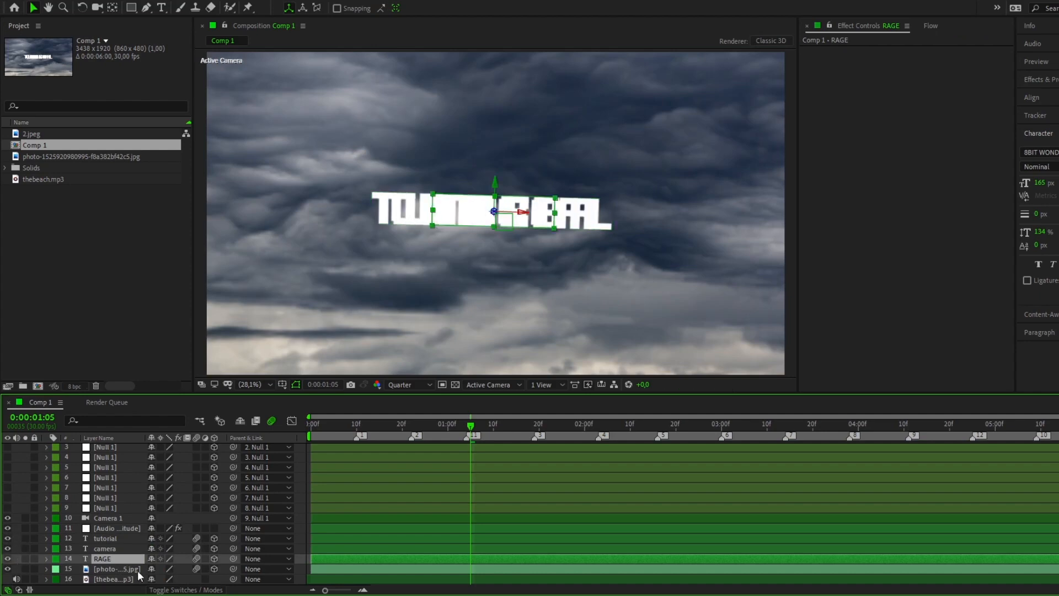
{"action": "left_click", "coordinate": [115, 569]}
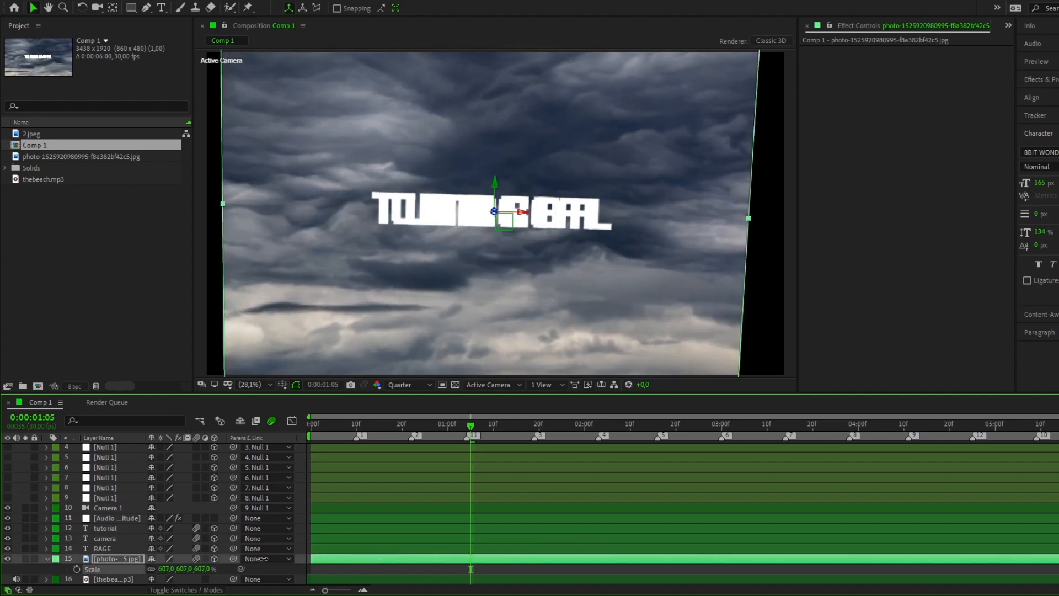
{"action": "left_click", "coordinate": [1036, 80]}
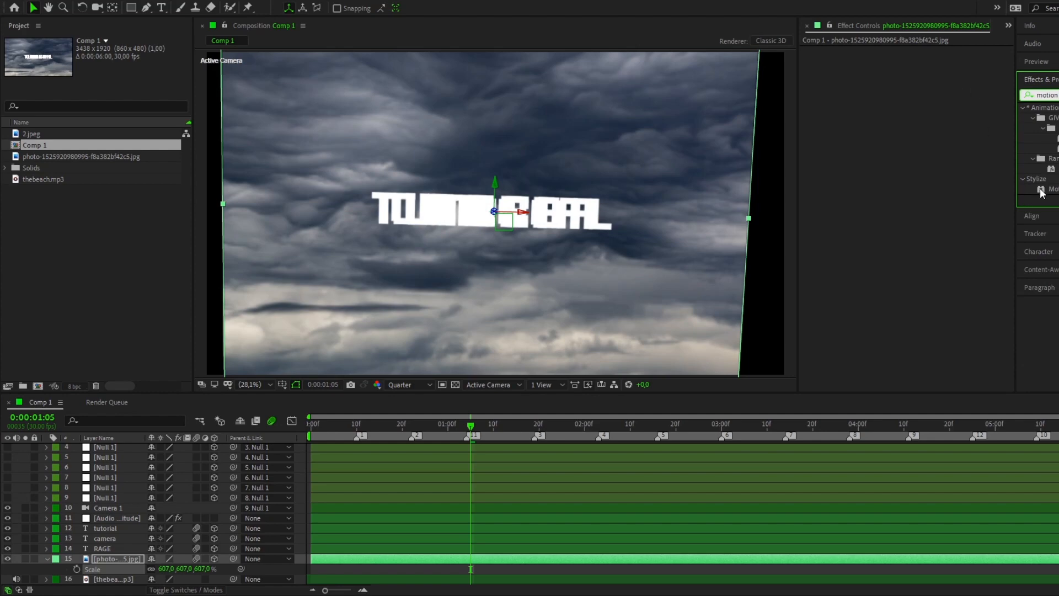
{"action": "left_click", "coordinate": [1053, 189]}
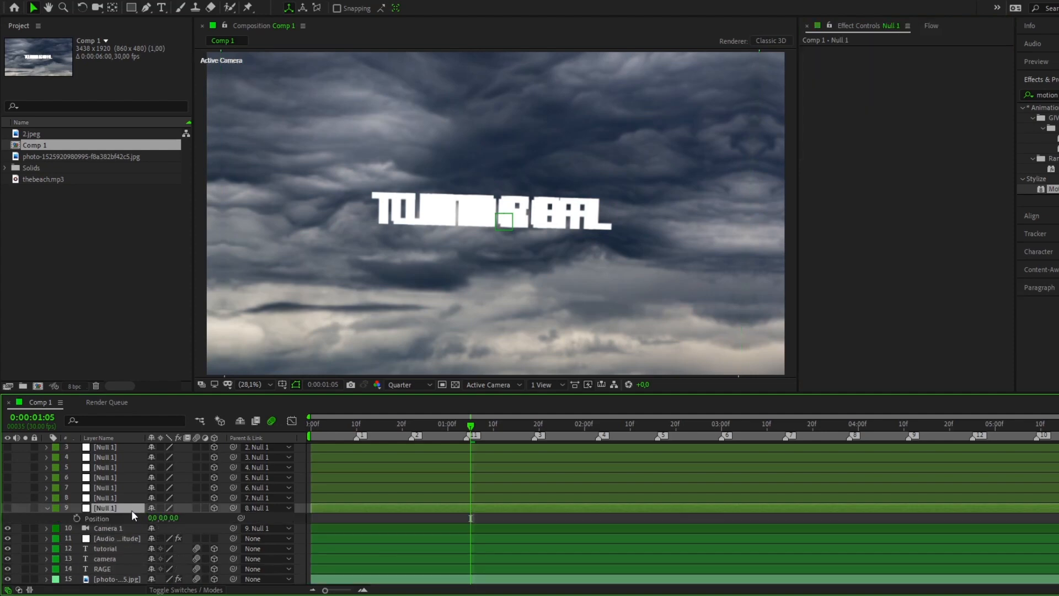
Step: Set the camera to Z -788 and the RAGE text to Z -1472 so RAGE fills the view
{"action": "left_click", "coordinate": [76, 519]}
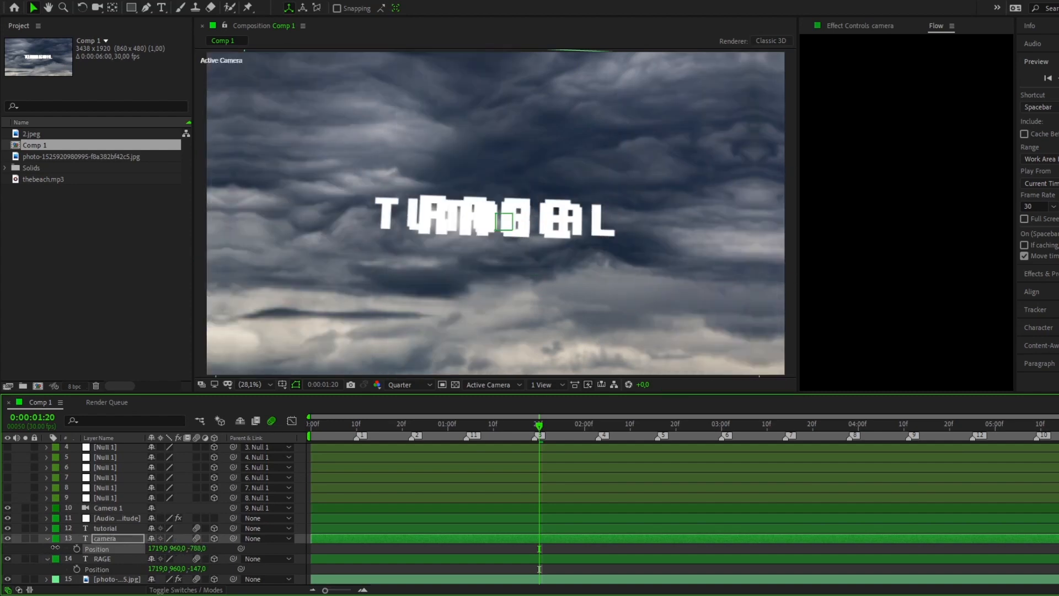
{"action": "left_click", "coordinate": [105, 528]}
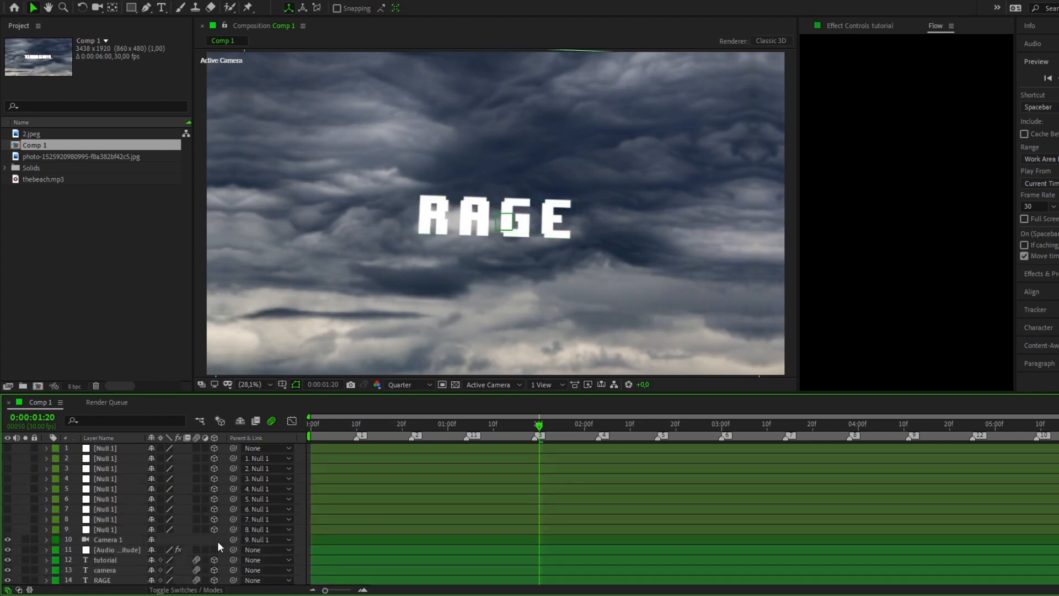
Step: Keyframe Null 8's position from the start to about two seconds, pushing in toward Z -448
{"action": "left_click", "coordinate": [105, 498]}
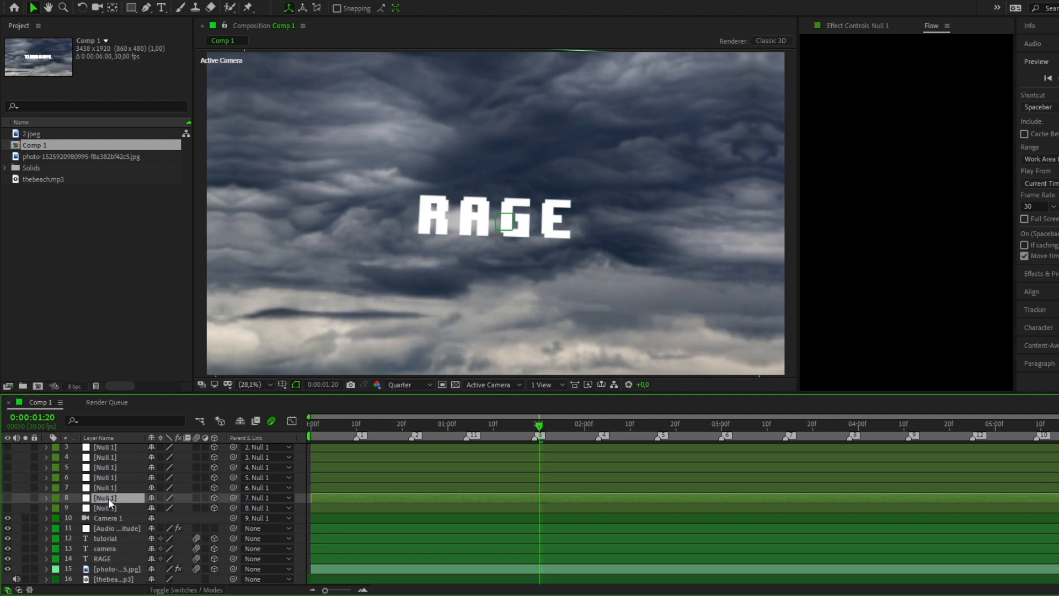
{"action": "left_click", "coordinate": [45, 497]}
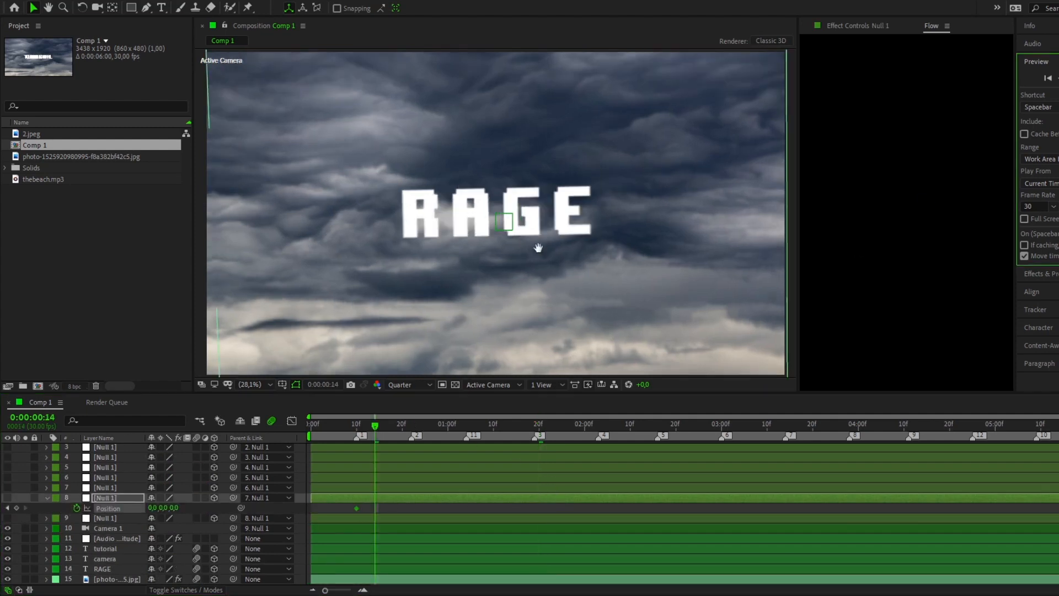
{"action": "left_click", "coordinate": [465, 427]}
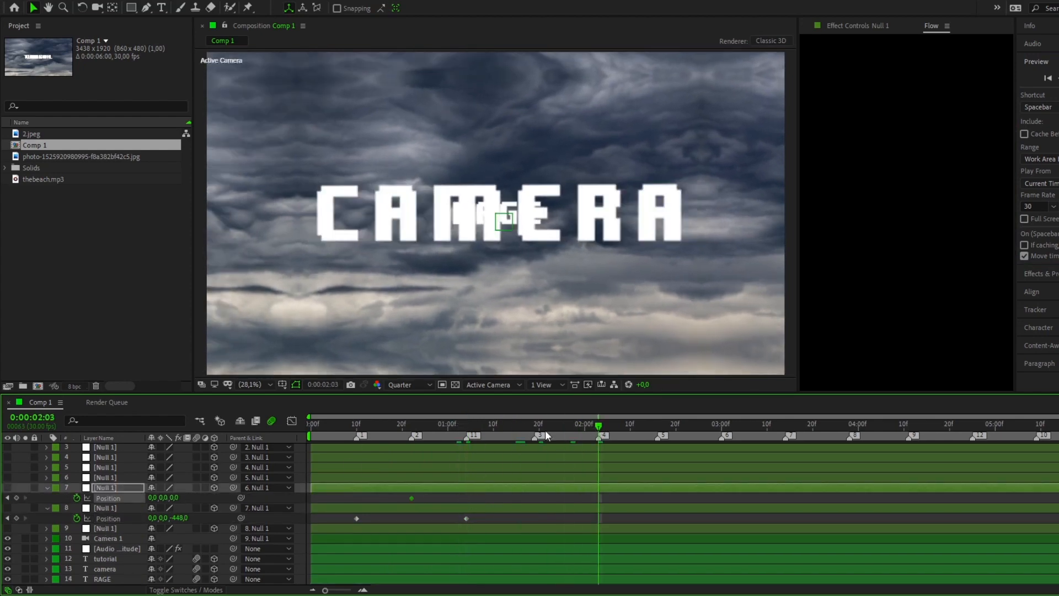
{"action": "left_click", "coordinate": [534, 424]}
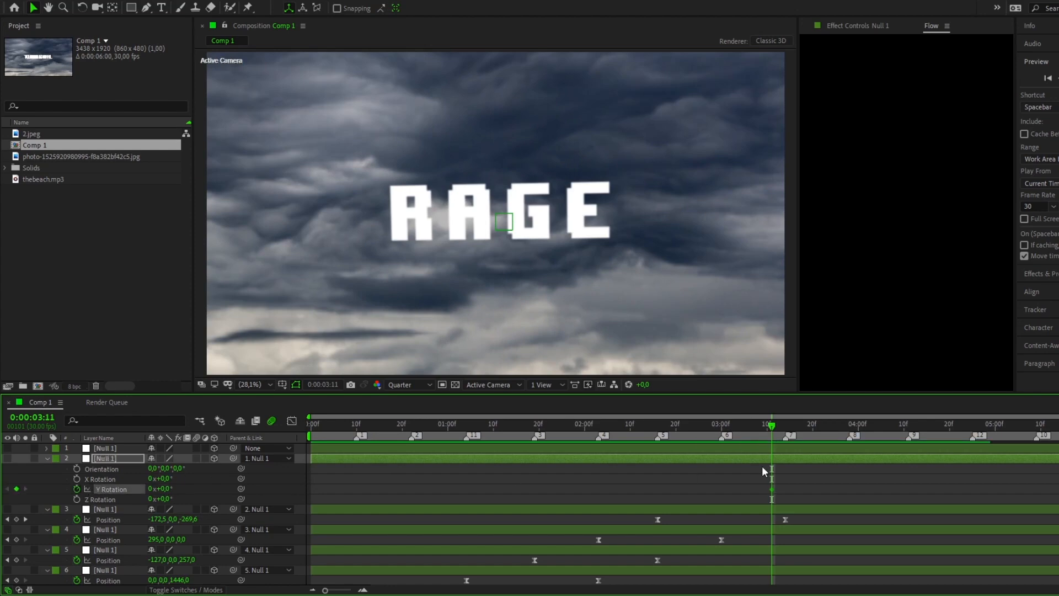
Step: Keyframe Y rotation on Null 2 with its peak near 4:10 for an eased spin
{"action": "left_click", "coordinate": [850, 424]}
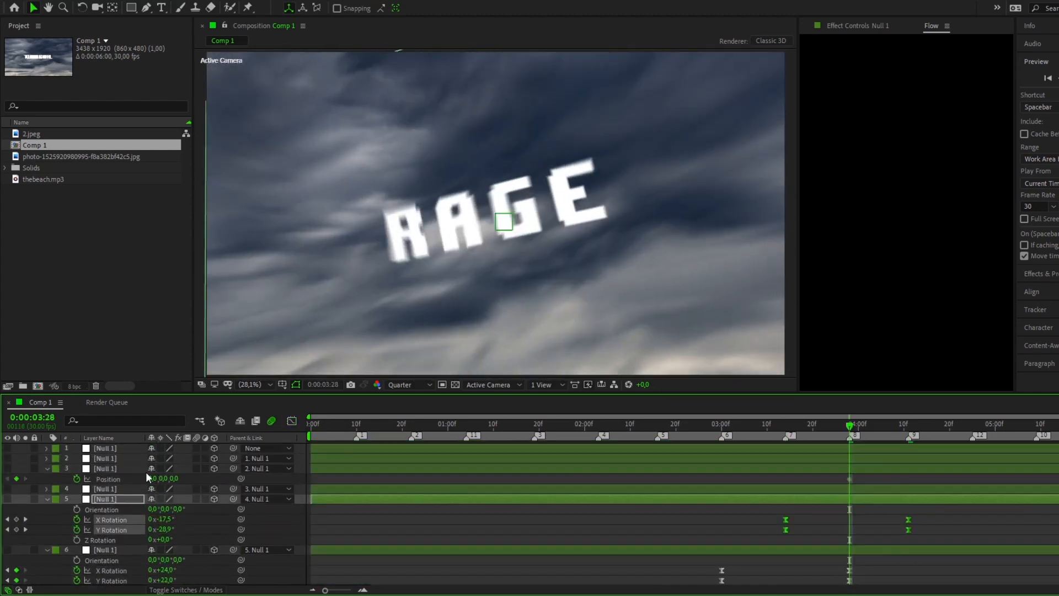
{"action": "left_click", "coordinate": [785, 424]}
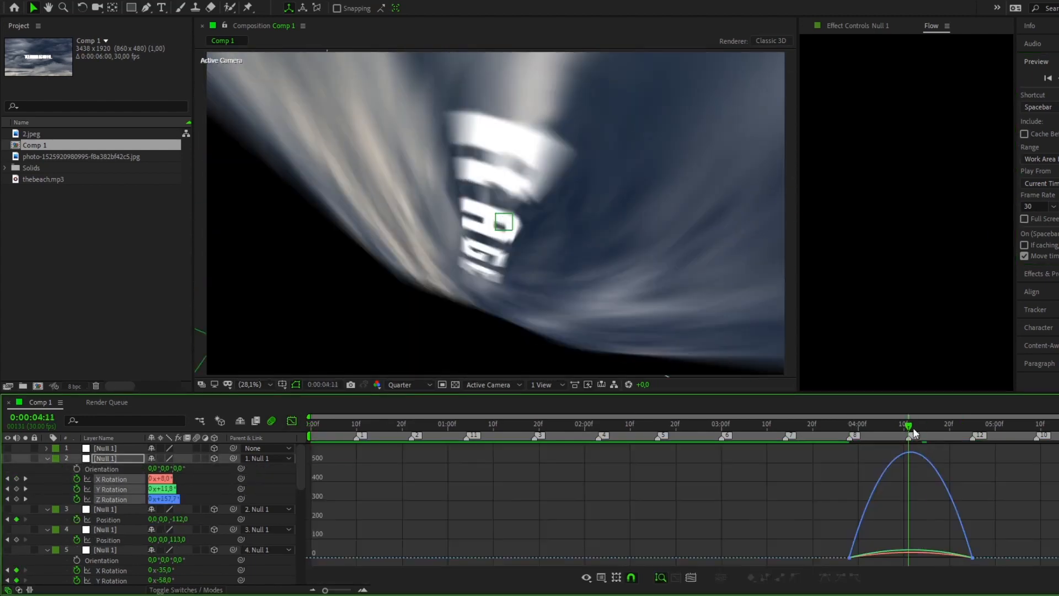
{"action": "left_click", "coordinate": [971, 424]}
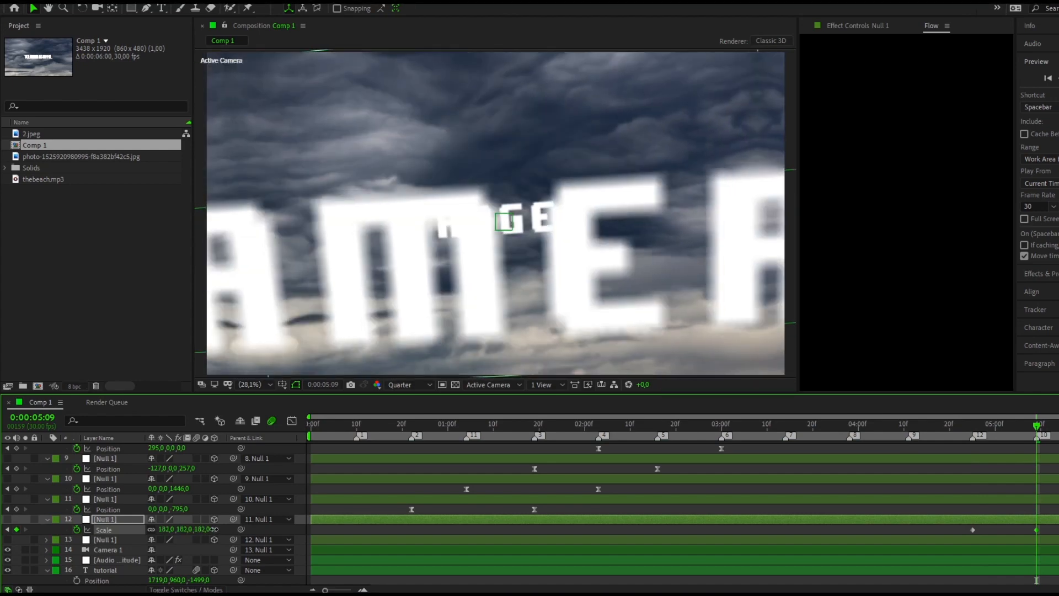
{"action": "mouse_move", "coordinate": [886, 299]}
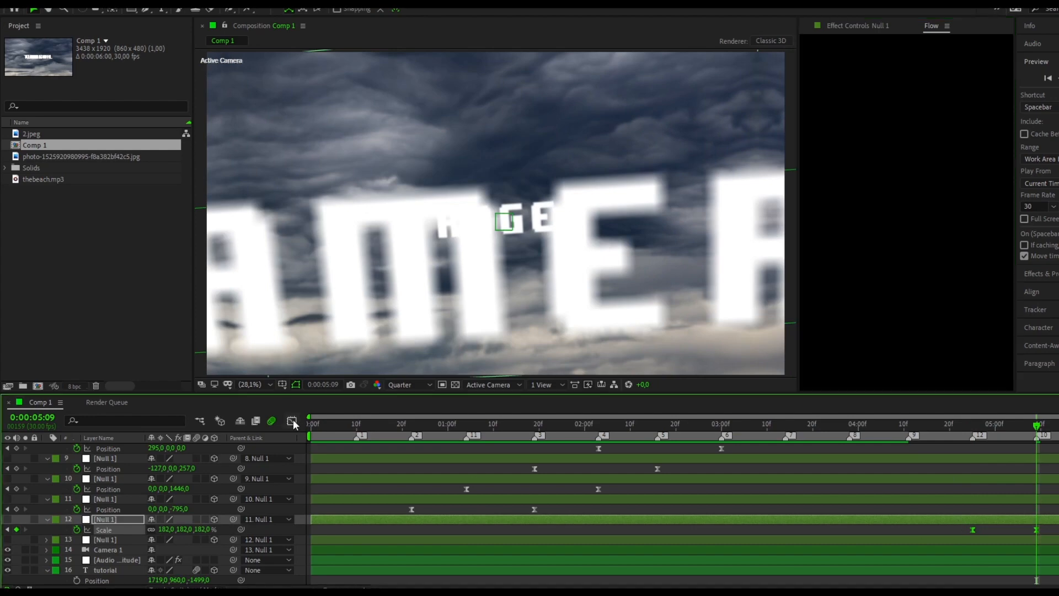
Step: Add the final 182% scale push-in and preview the full flight from the start
{"action": "left_click", "coordinate": [291, 420]}
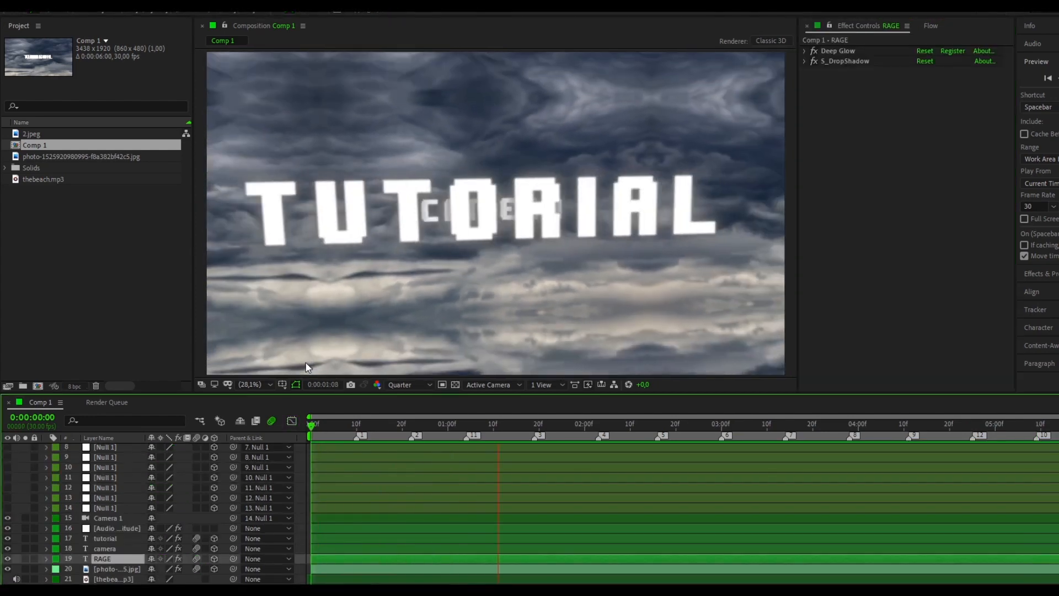
{"action": "left_click", "coordinate": [770, 424]}
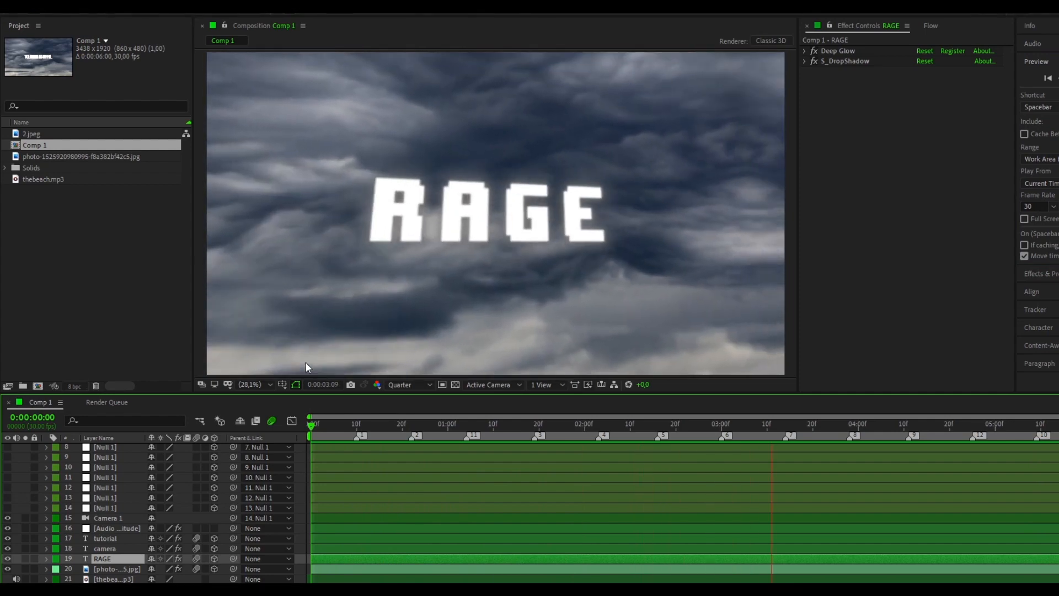